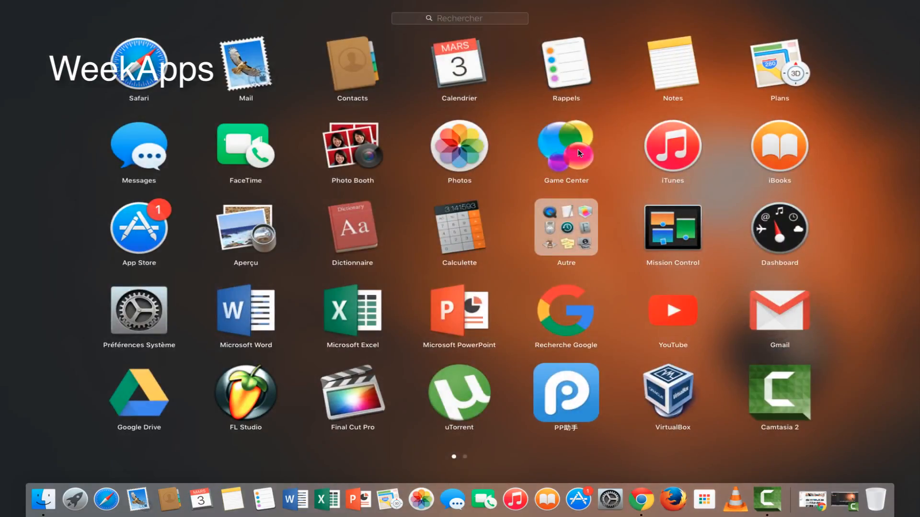
mouse_move(574, 404)
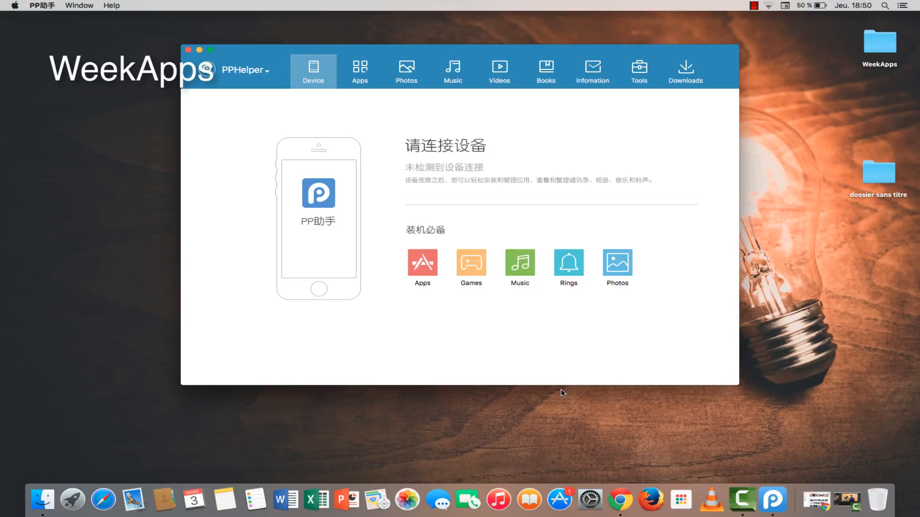
mouse_move(566, 290)
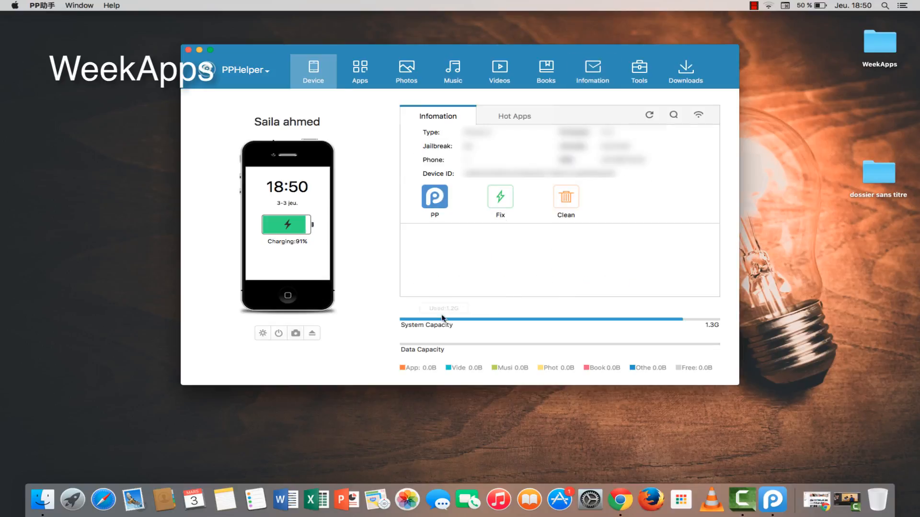
mouse_move(499, 71)
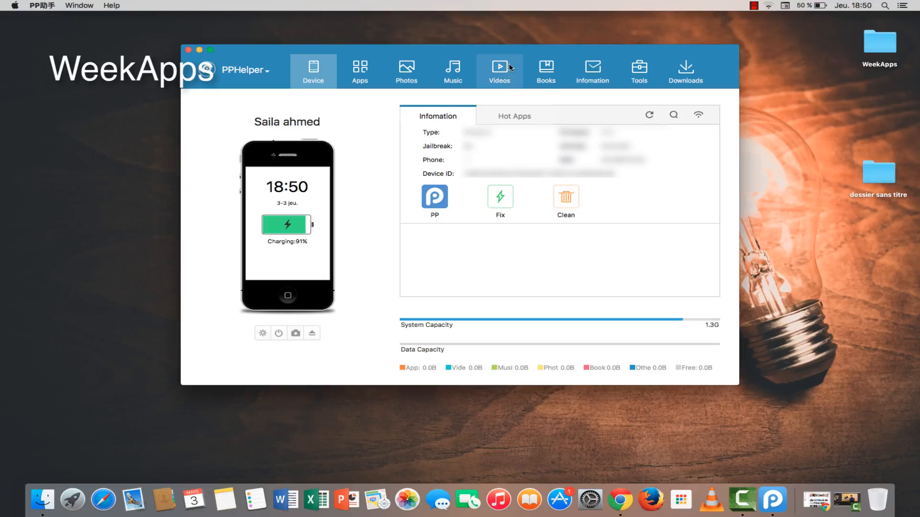